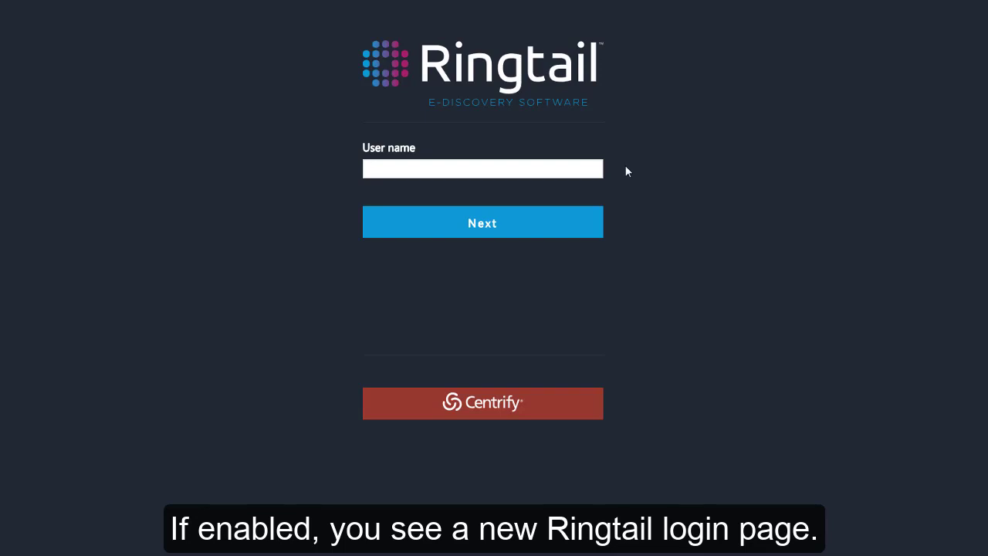
pyautogui.click(482, 169)
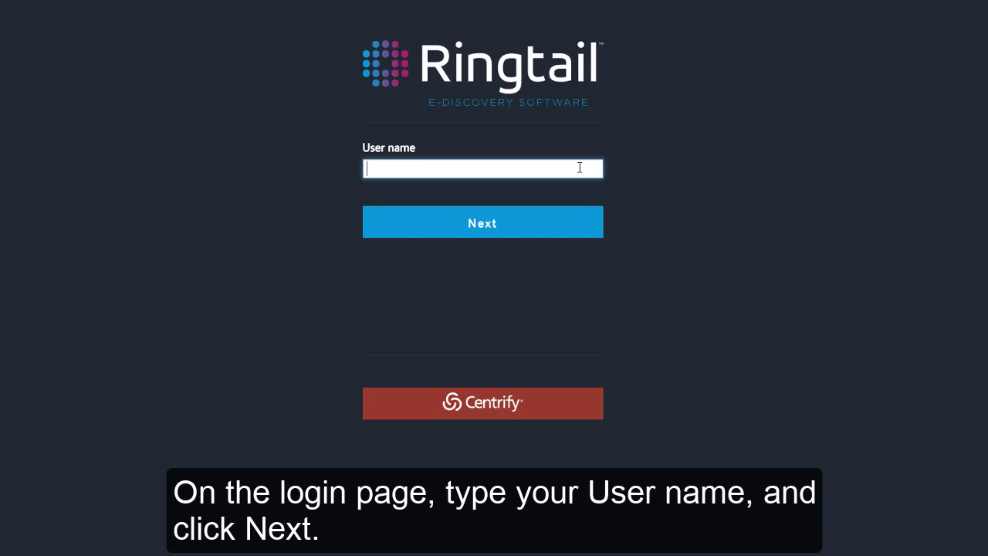
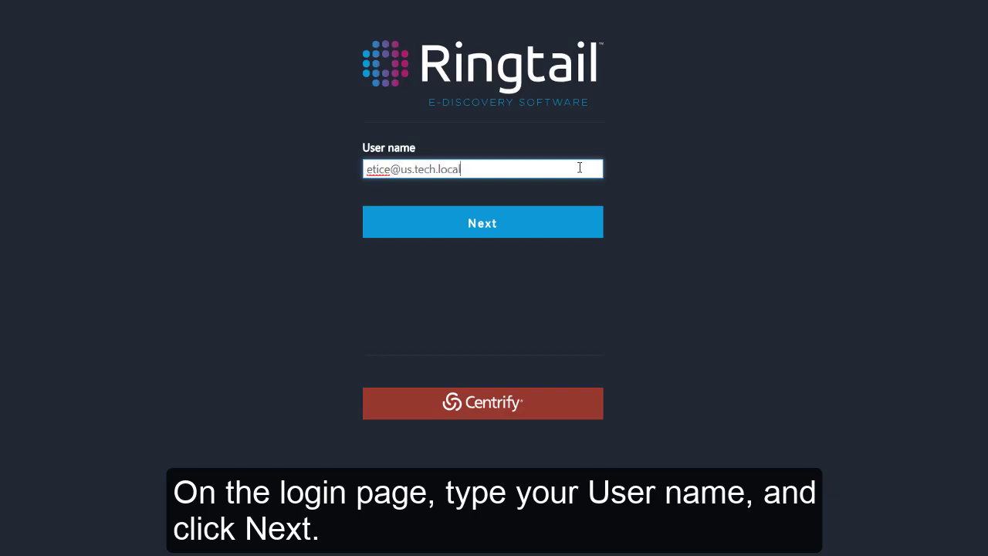
pyautogui.click(481, 222)
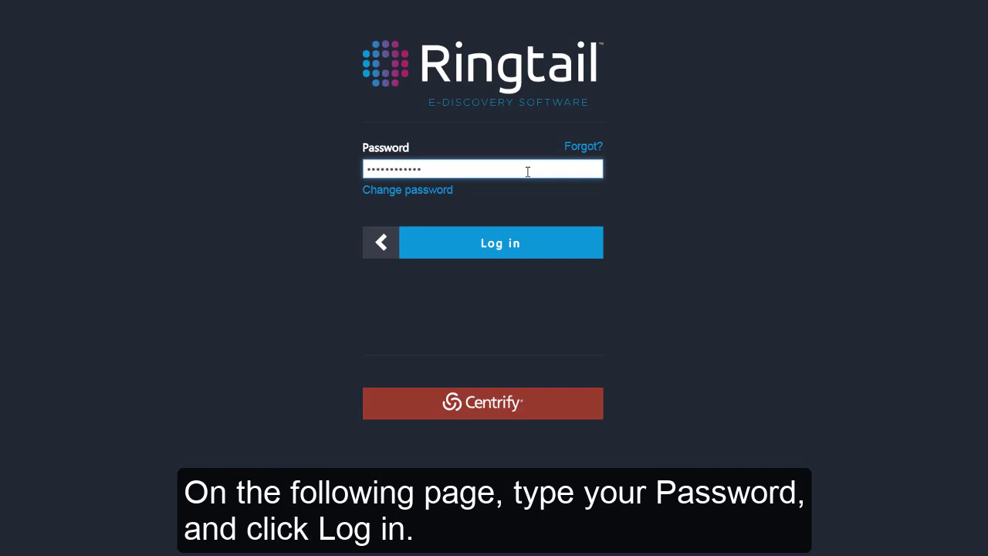
pyautogui.moveTo(547, 255)
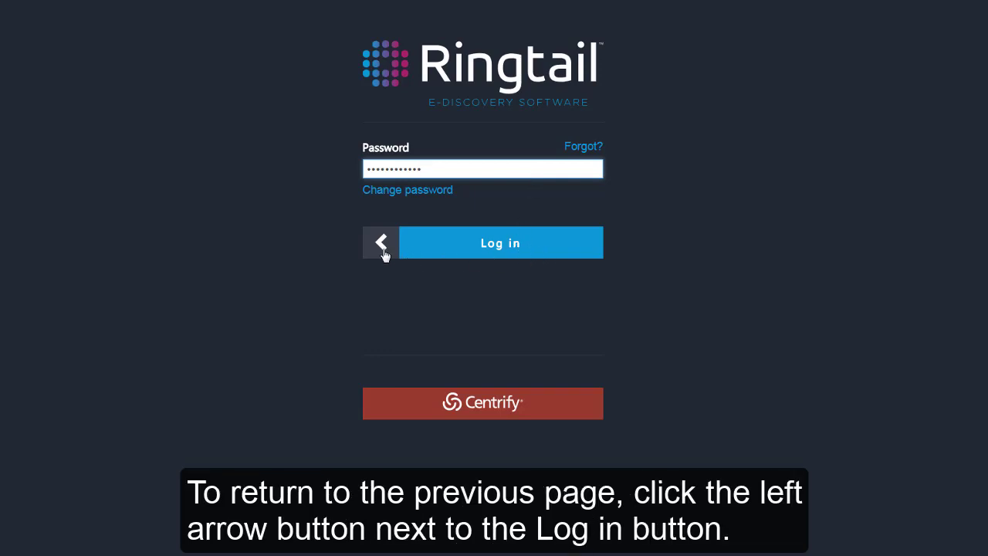
pyautogui.click(380, 242)
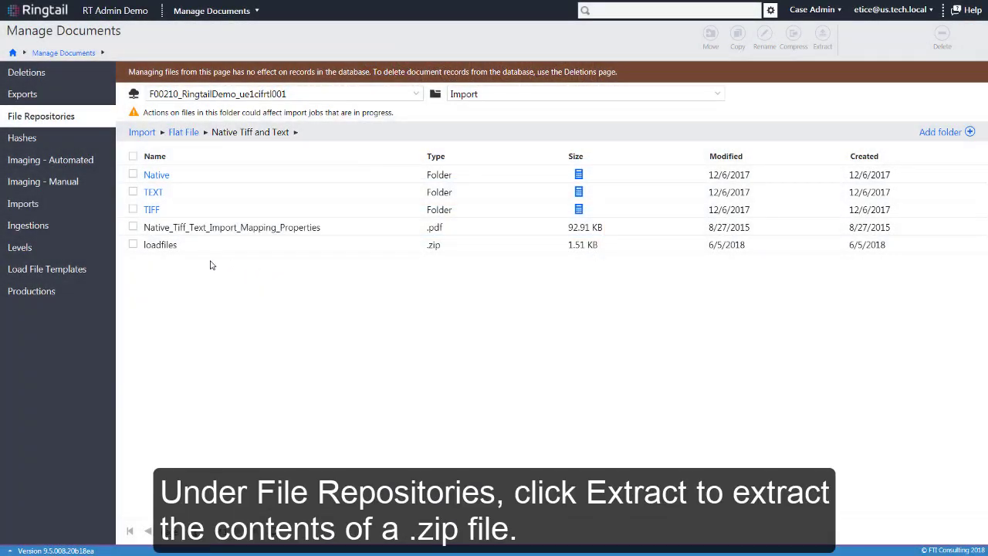
# Step: Select loadfiles.zip for extraction into the Native Tiff and Text folder without password protection
pyautogui.click(133, 244)
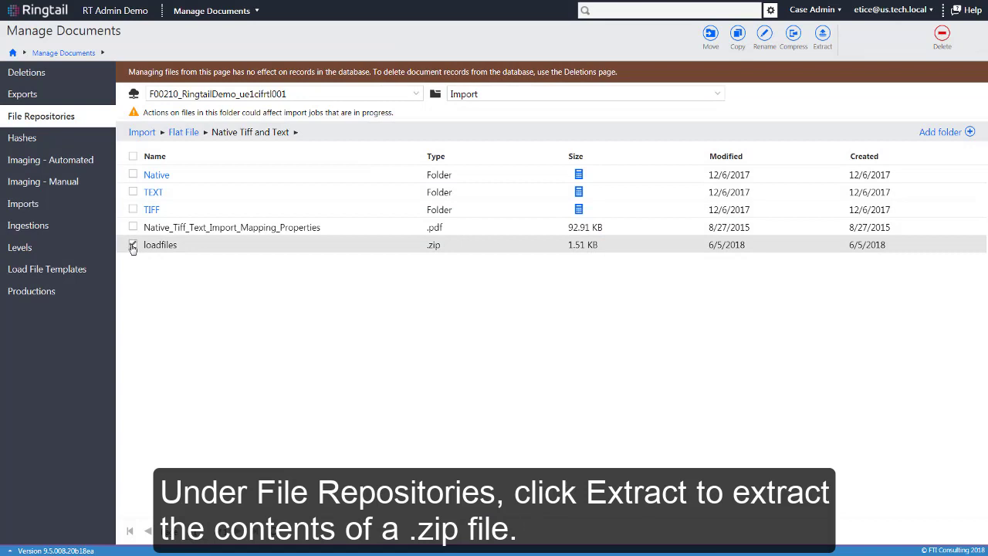
pyautogui.click(133, 244)
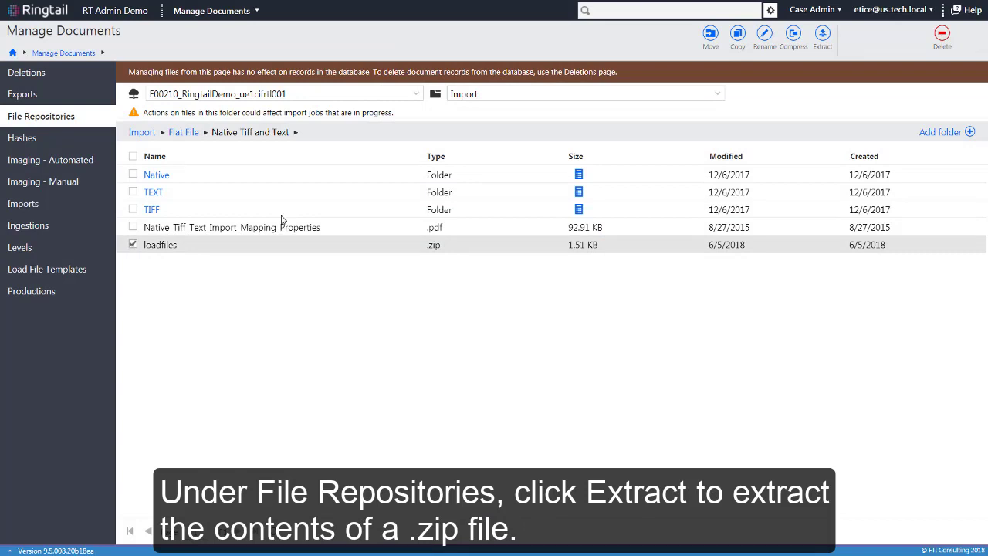
pyautogui.click(822, 34)
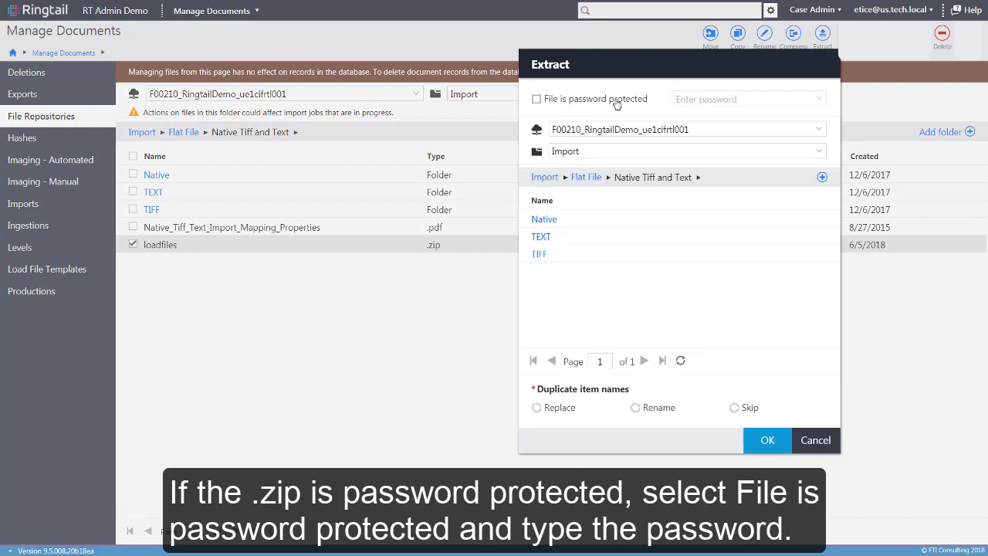
pyautogui.click(537, 99)
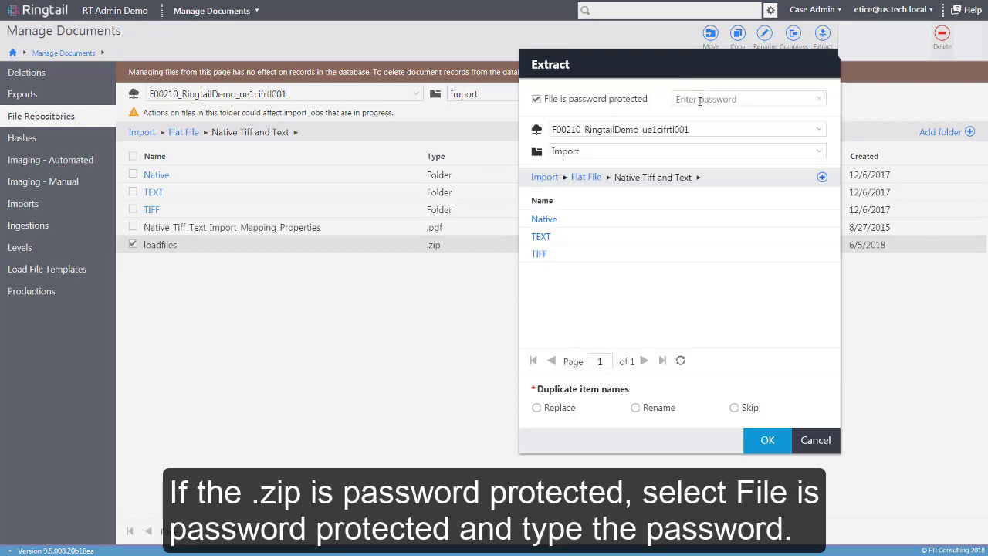
pyautogui.click(538, 99)
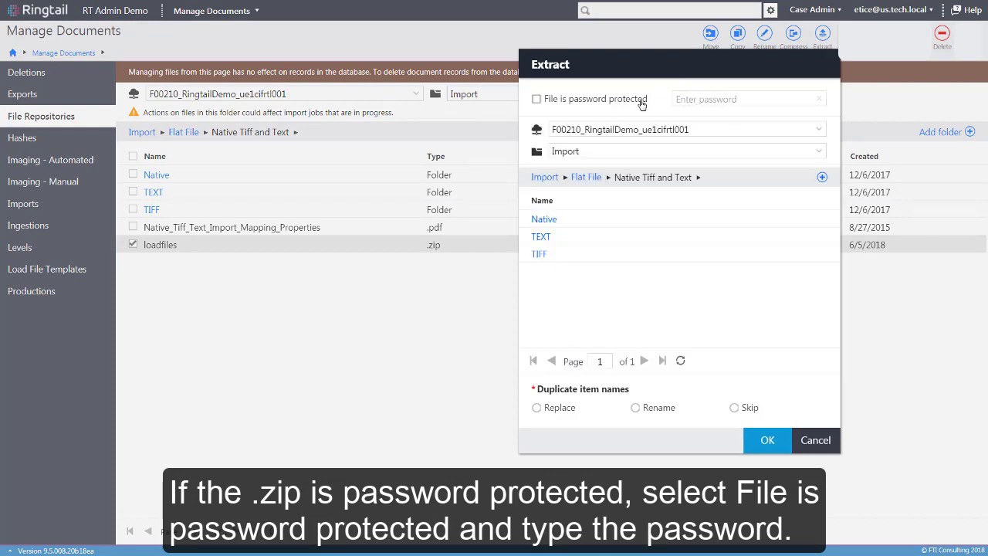
pyautogui.click(543, 219)
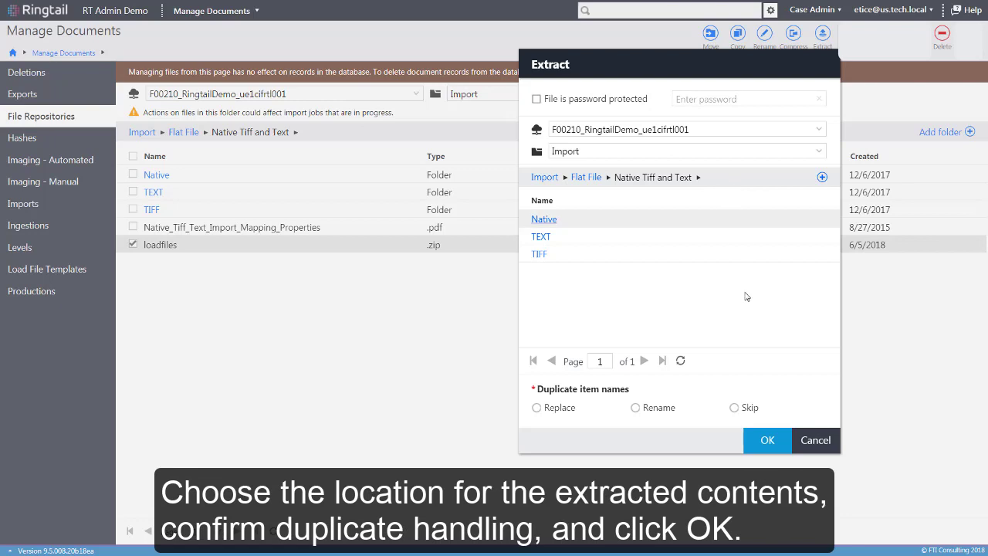
# Step: Extract the archive skipping duplicate names, then refresh to show loadfile .dat and .opt
pyautogui.click(735, 408)
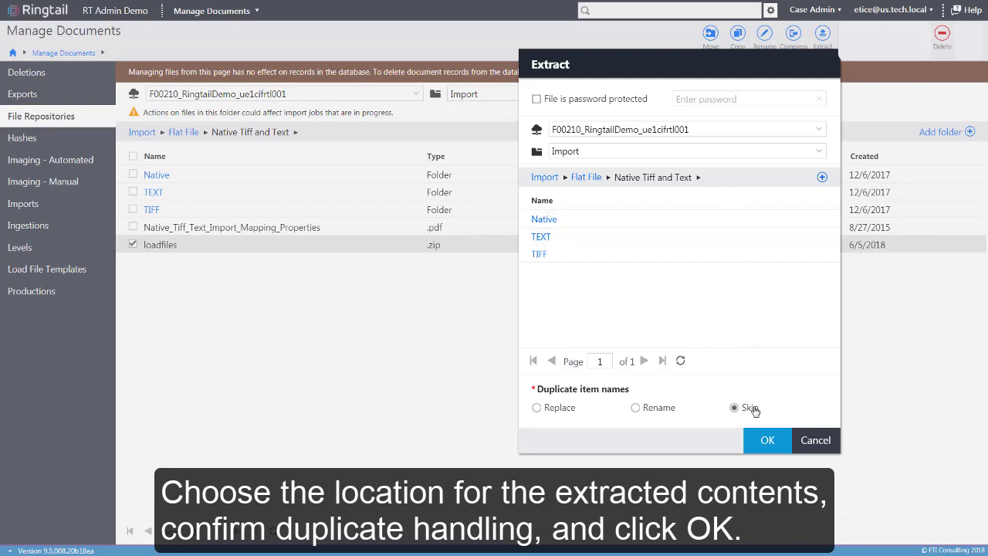
pyautogui.click(766, 440)
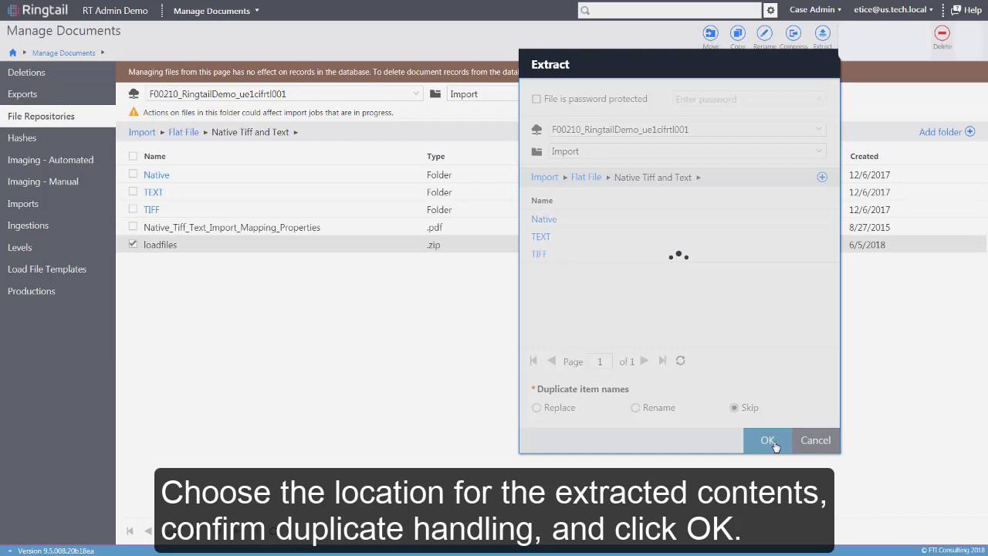
pyautogui.click(768, 440)
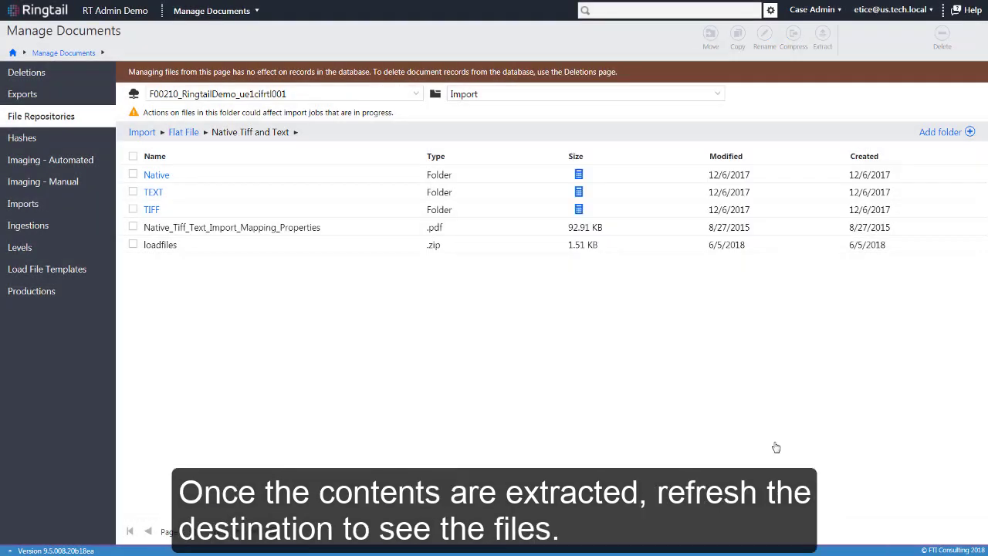
pyautogui.click(298, 550)
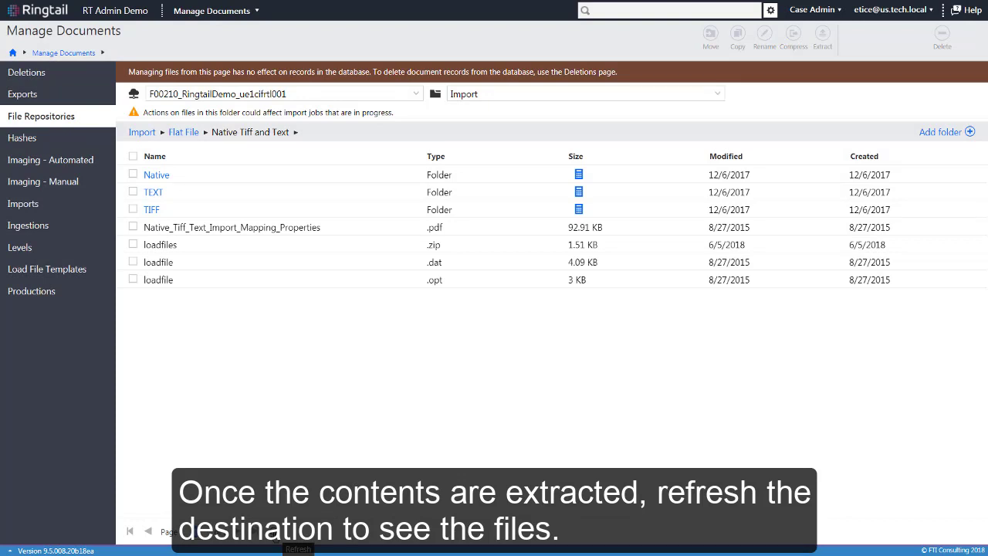
pyautogui.moveTo(418, 309)
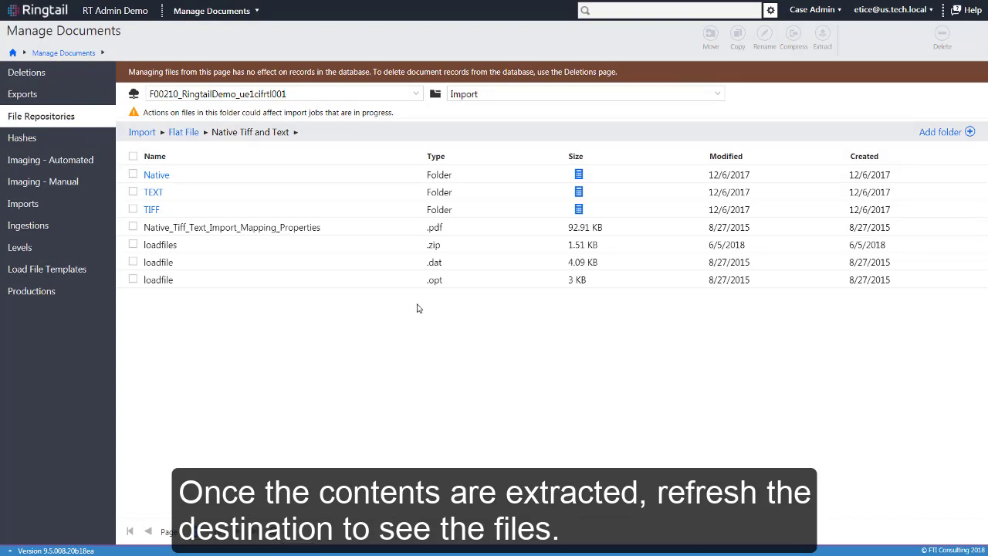
# Step: Compress the Native, TEXT and TIFF folders into files.zip without password protection
pyautogui.click(133, 175)
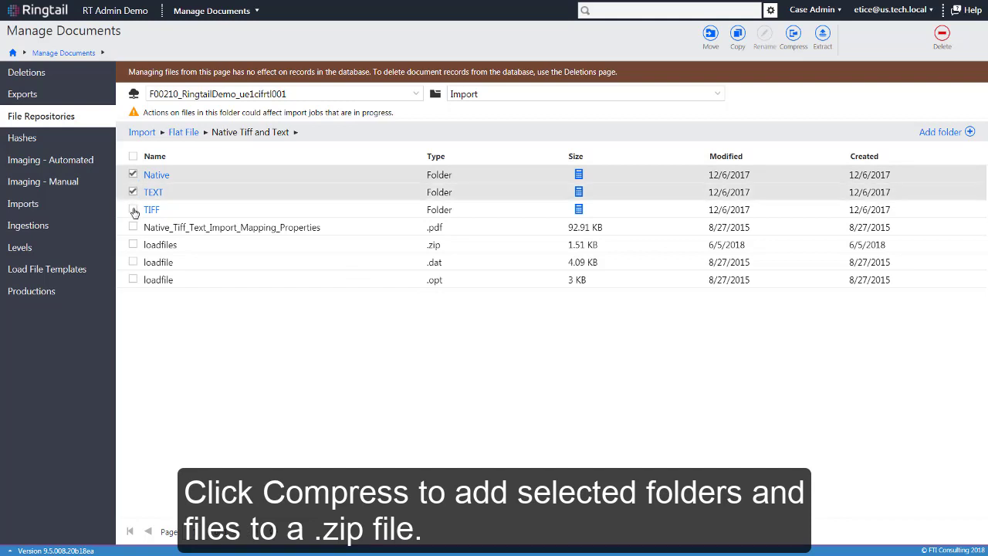
pyautogui.click(133, 210)
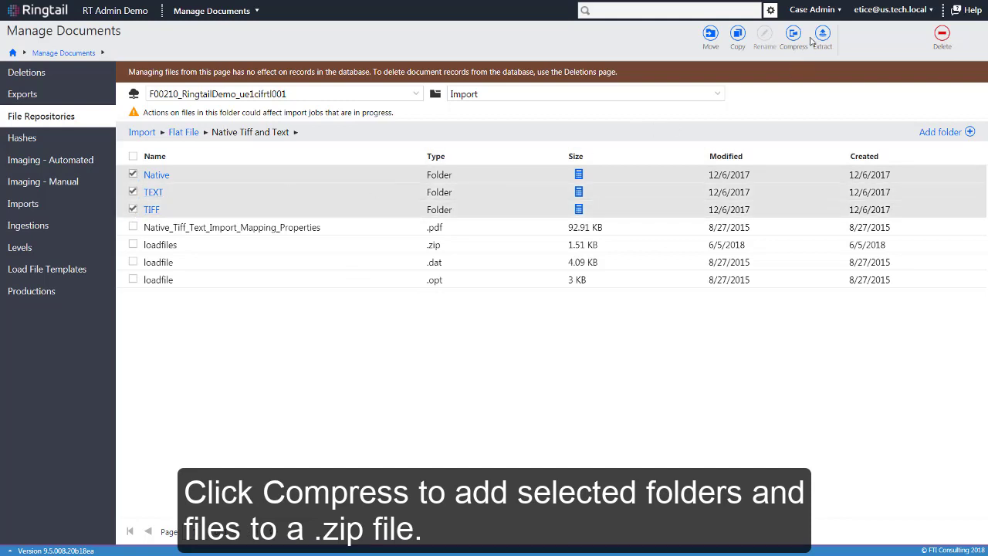
pyautogui.click(794, 37)
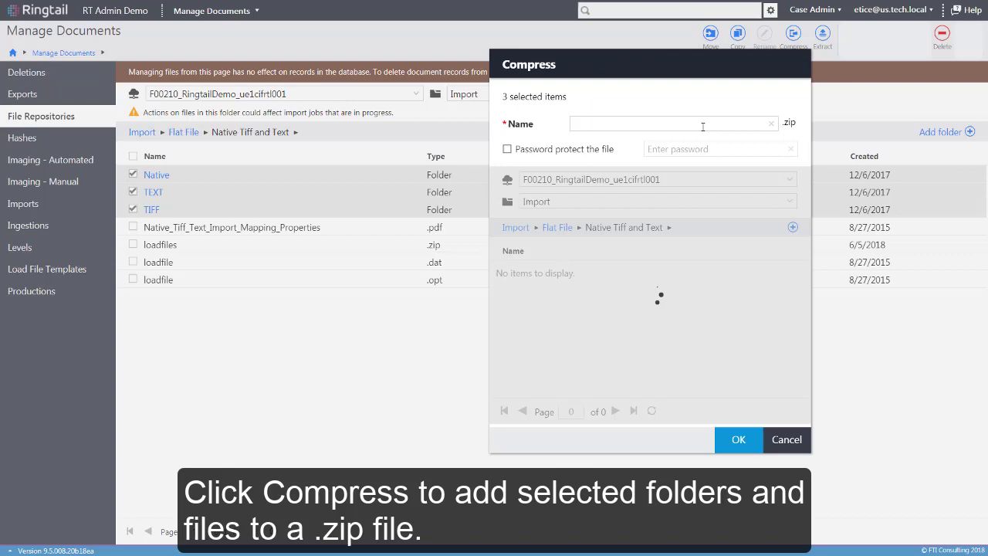
pyautogui.write('files')
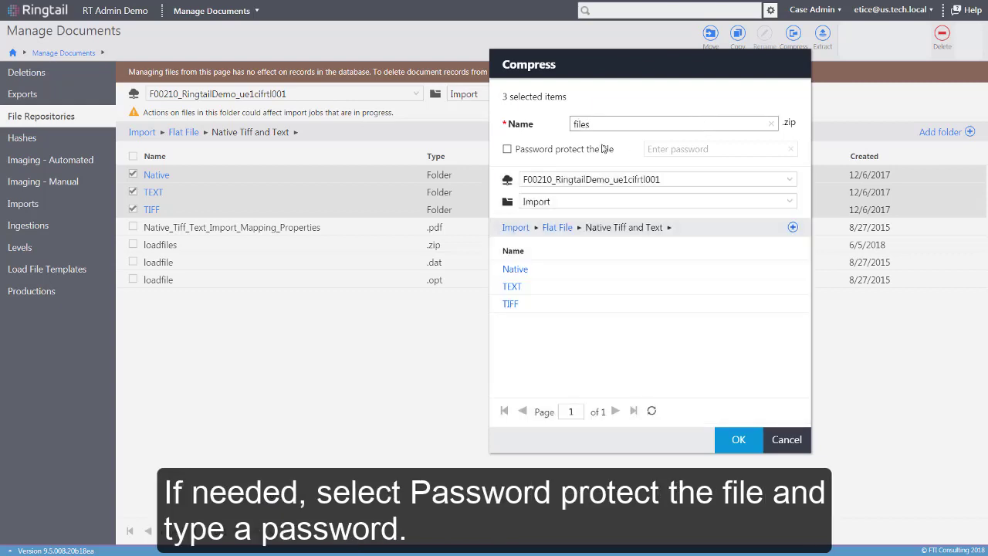
pyautogui.click(507, 148)
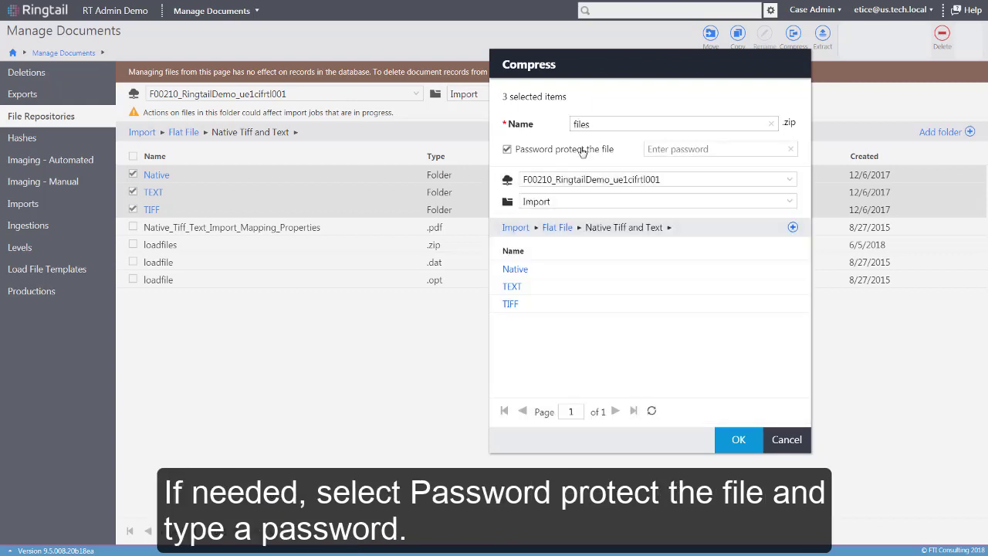
pyautogui.click(507, 148)
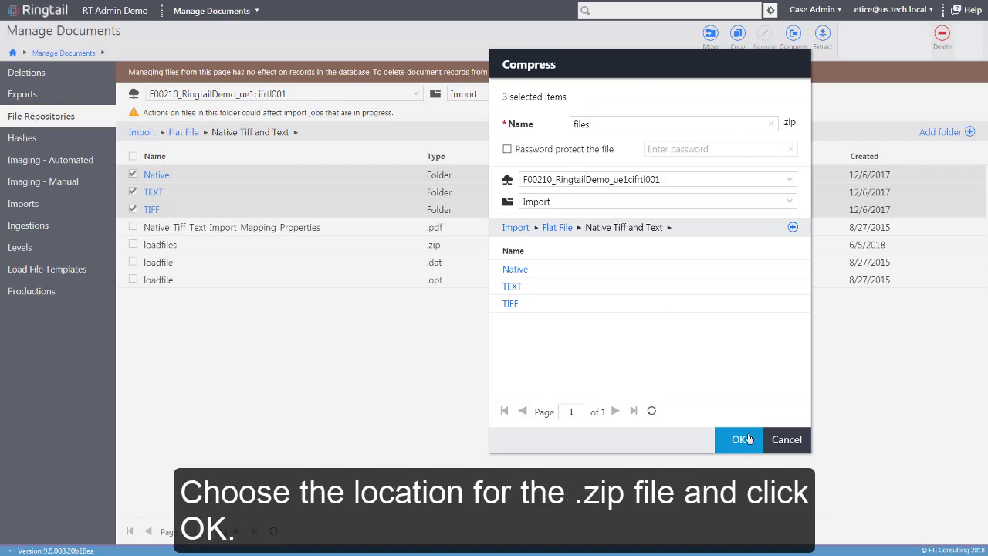
pyautogui.click(738, 438)
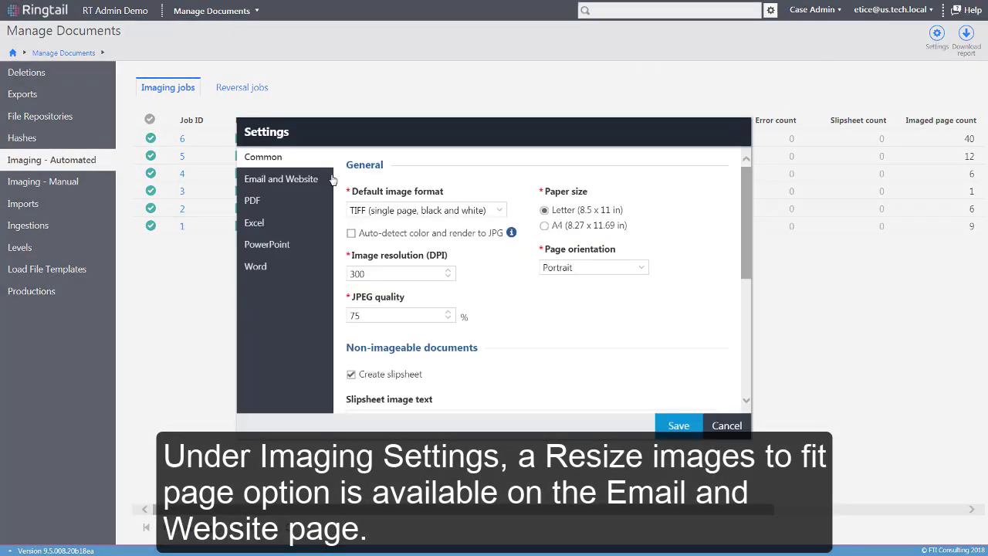
# Step: Review the Resize images options for Email and Website and for Word, then close the settings
pyautogui.click(281, 179)
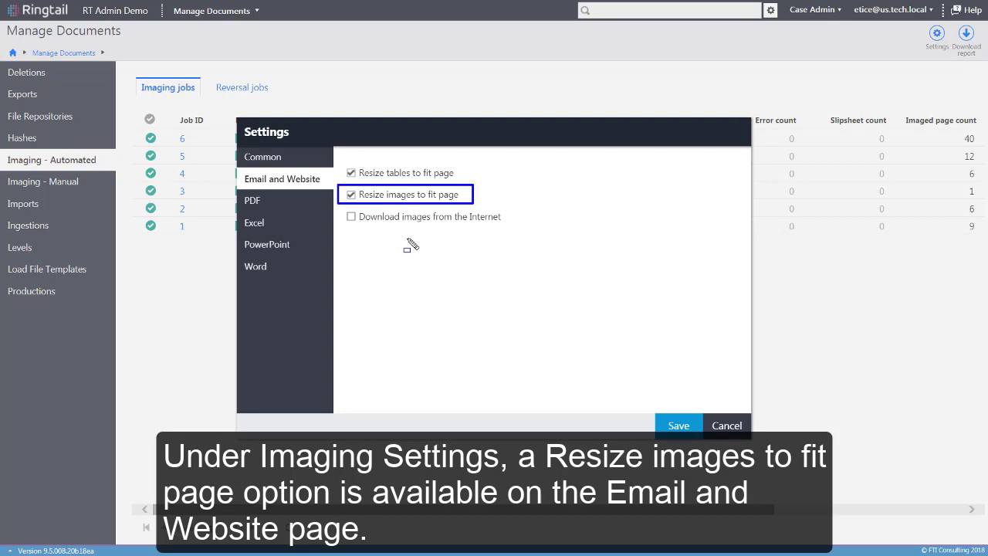
pyautogui.click(255, 265)
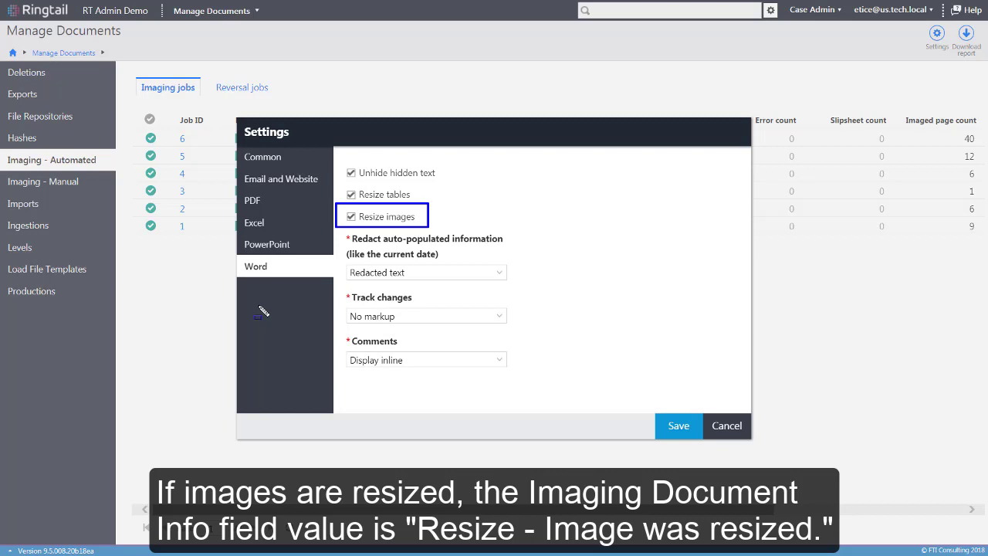
pyautogui.click(726, 426)
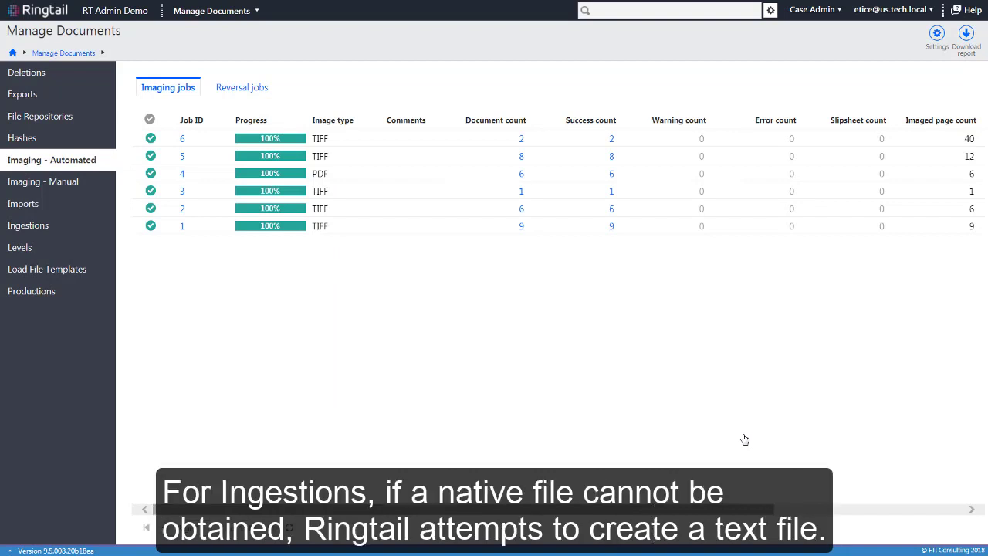
pyautogui.moveTo(88, 226)
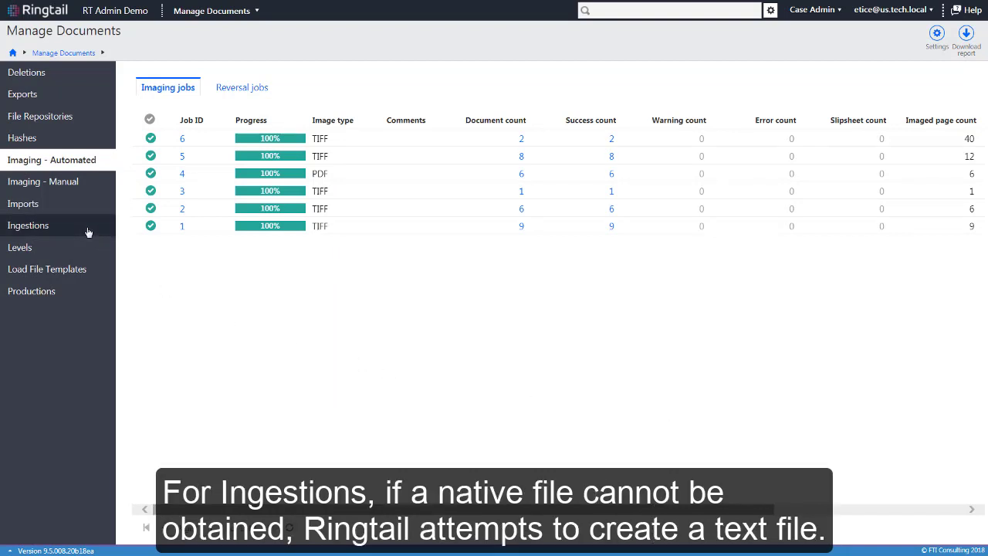
# Step: In Ingestions default settings, preview the next available document ID for the RTAdmin_ prefix
pyautogui.click(28, 225)
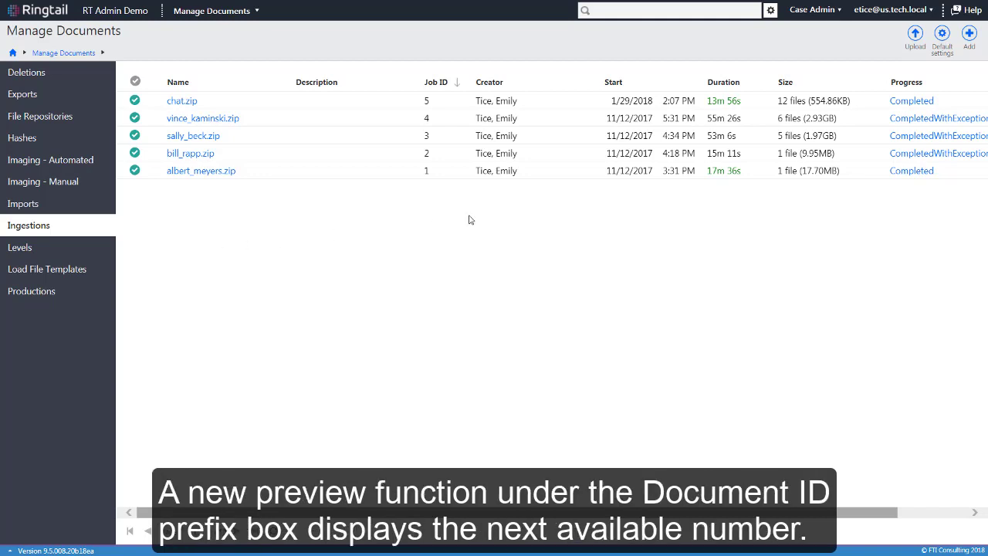
pyautogui.click(942, 37)
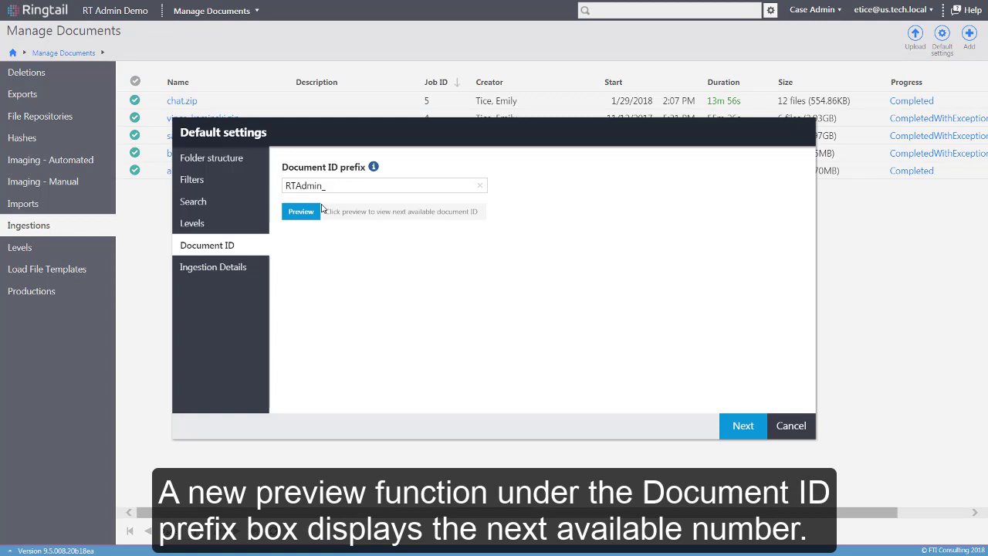
pyautogui.click(299, 210)
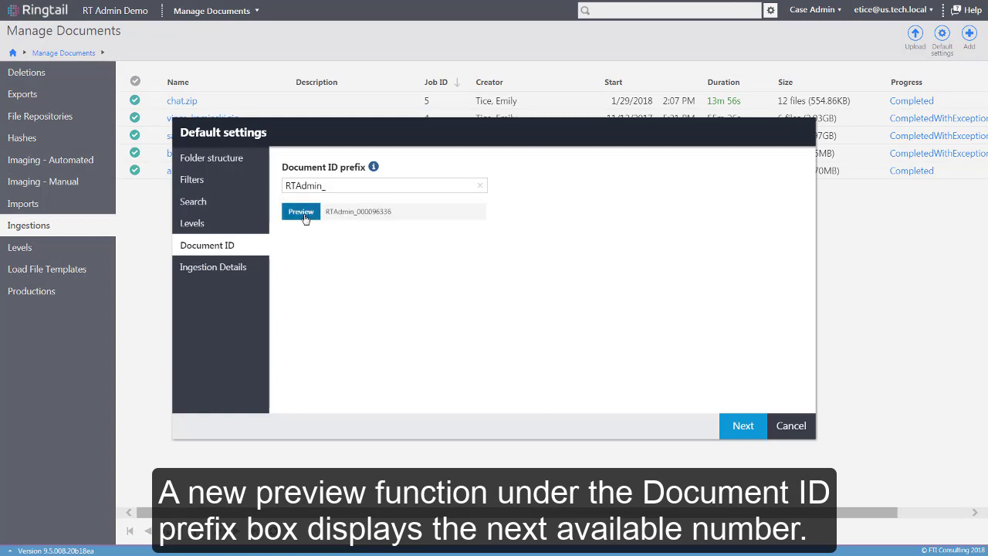
pyautogui.moveTo(315, 241)
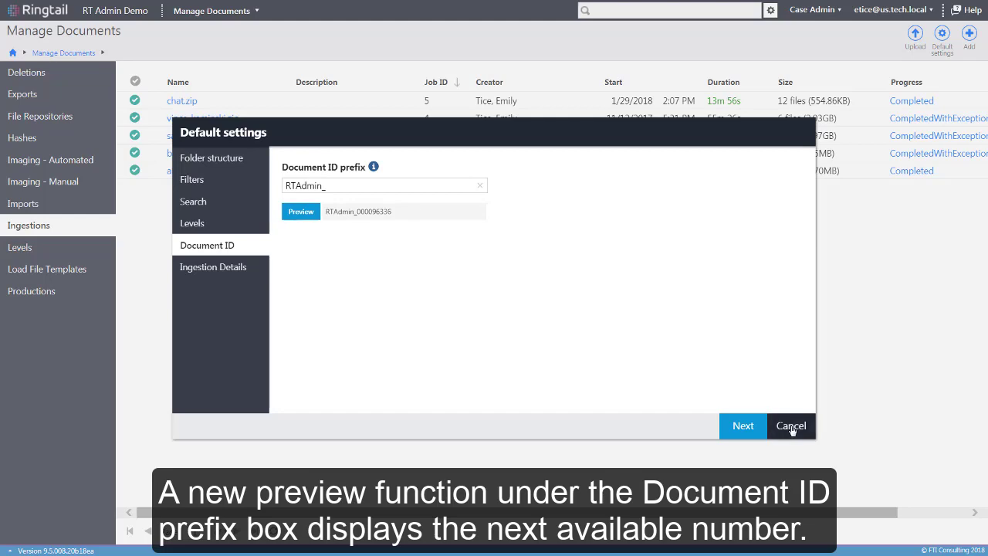
# Step: Cancel the settings and start a new load file template named Spreadsheet Production
pyautogui.click(790, 426)
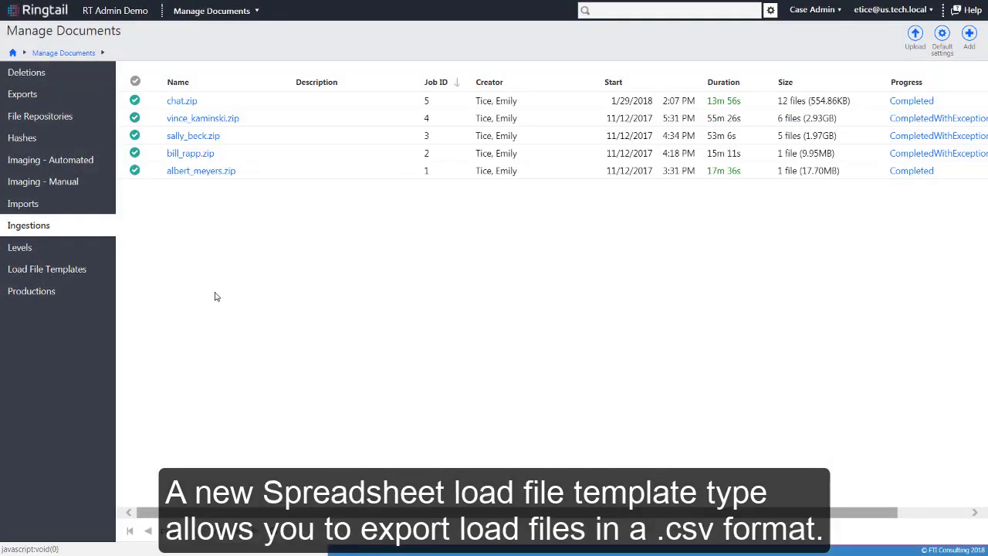
pyautogui.click(46, 269)
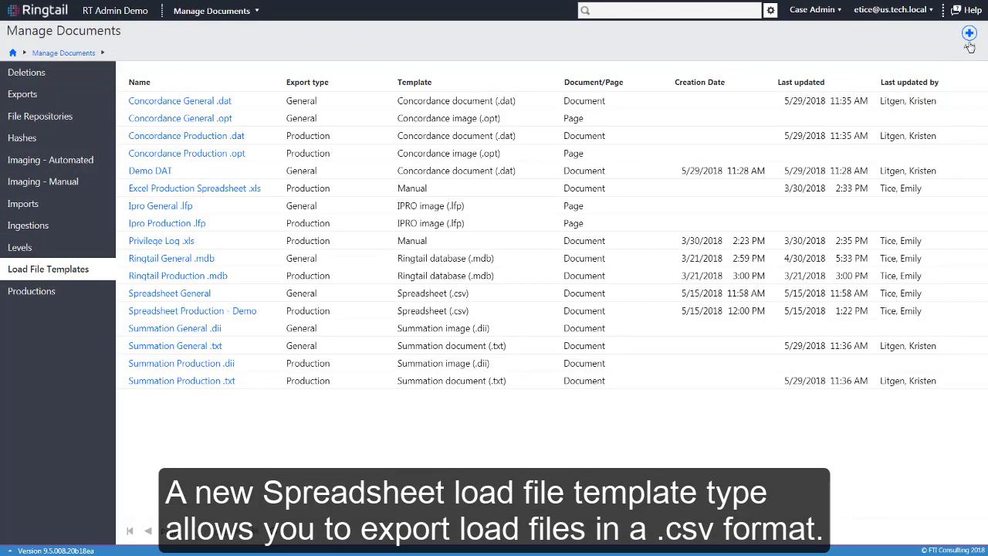
pyautogui.click(969, 34)
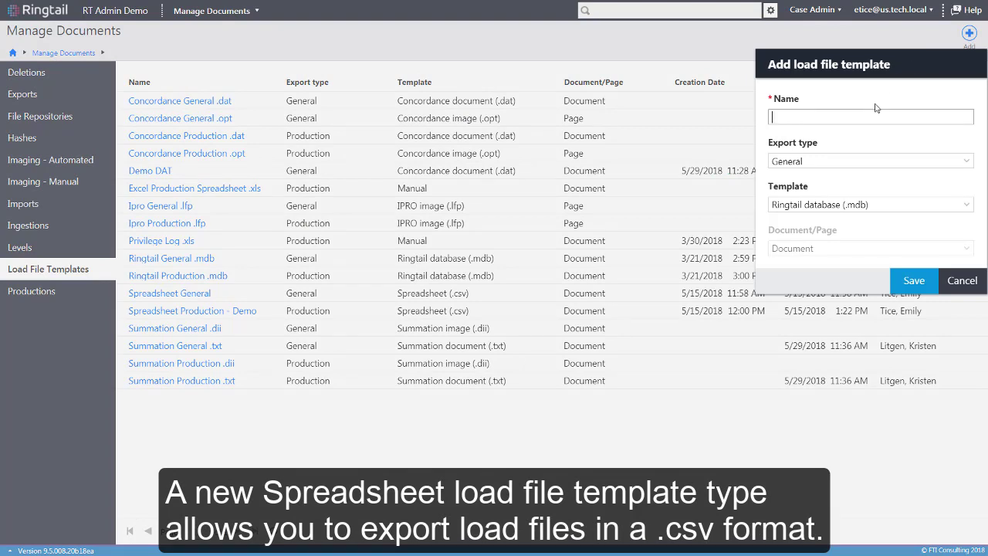
pyautogui.write('Spreadsheet Production')
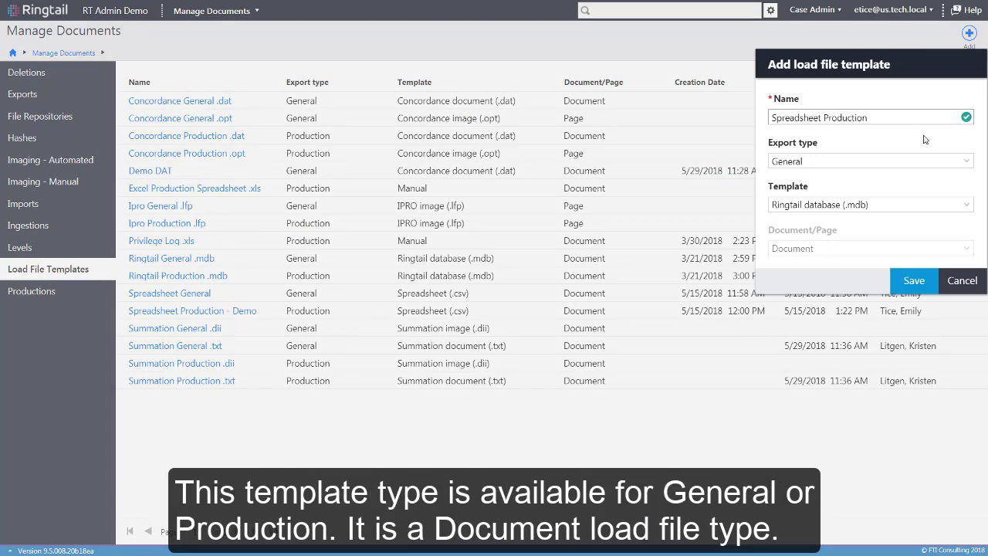
# Step: Set export type Production and template type Spreadsheet (.csv), then save the template
pyautogui.click(871, 160)
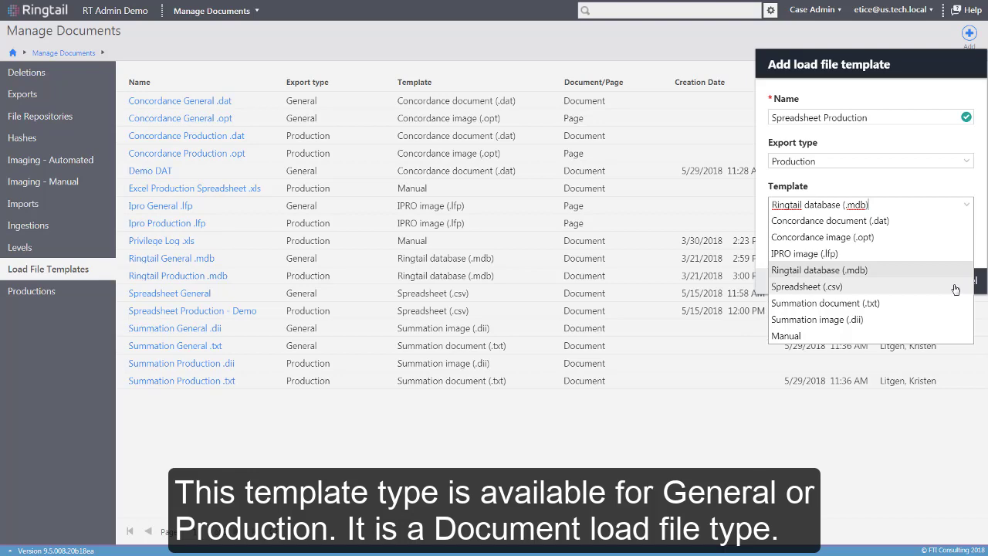
pyautogui.click(806, 286)
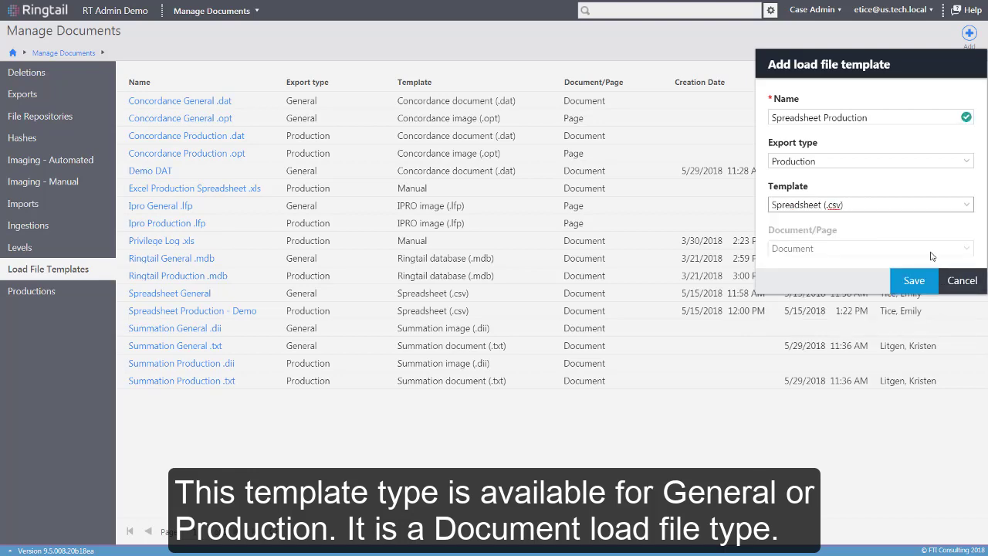
pyautogui.click(914, 281)
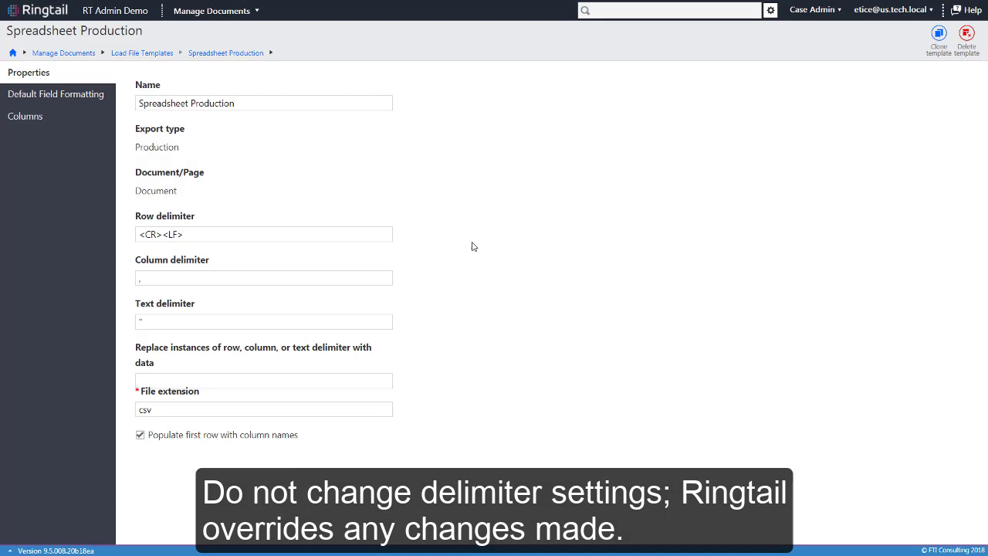
pyautogui.moveTo(430, 241)
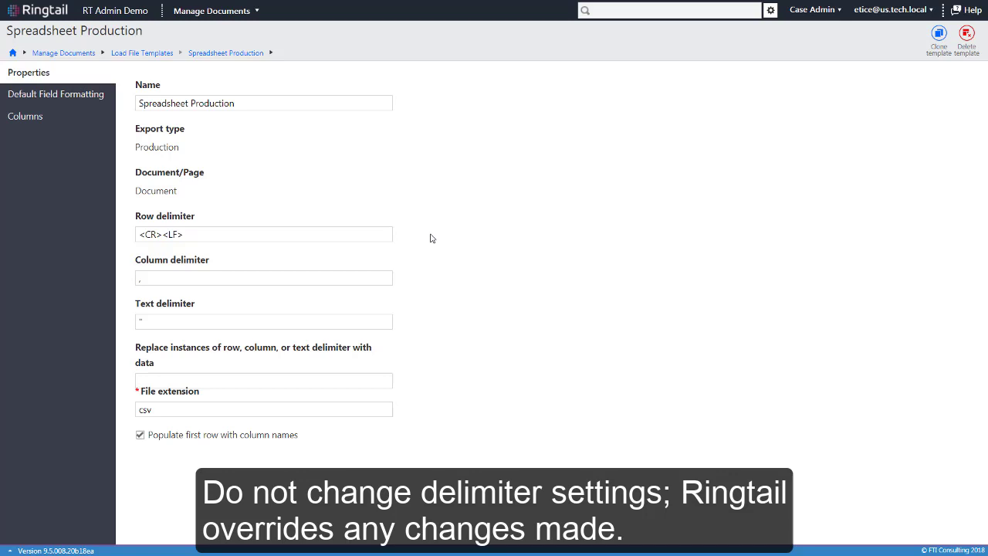
# Step: Show the template's columns and inspect the Link to image file column in the Column Builder
pyautogui.click(25, 115)
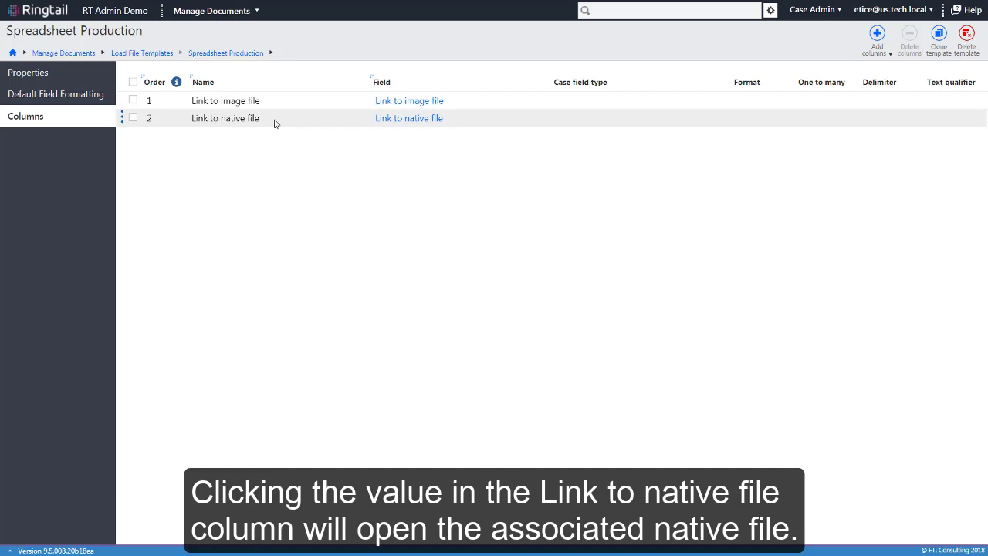
pyautogui.click(408, 117)
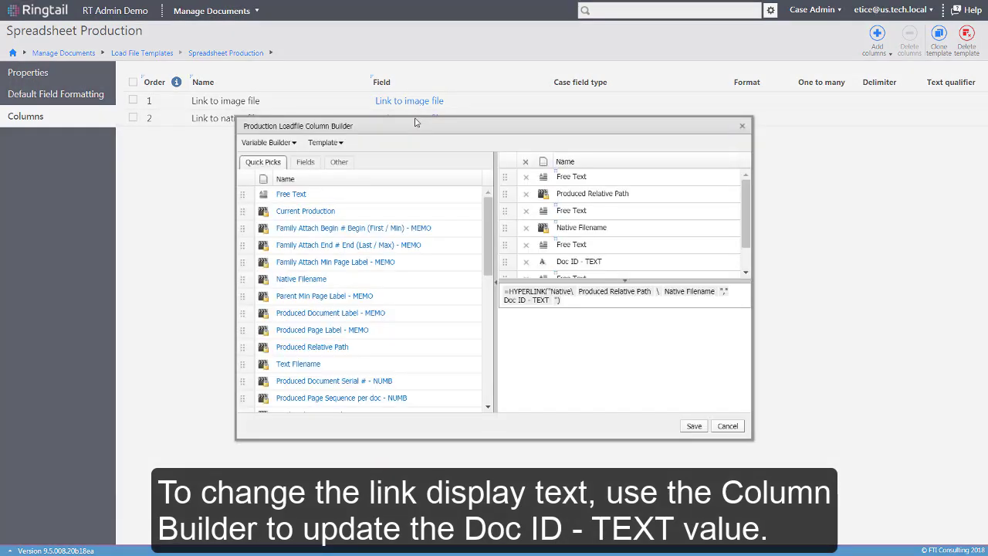
pyautogui.moveTo(610, 304)
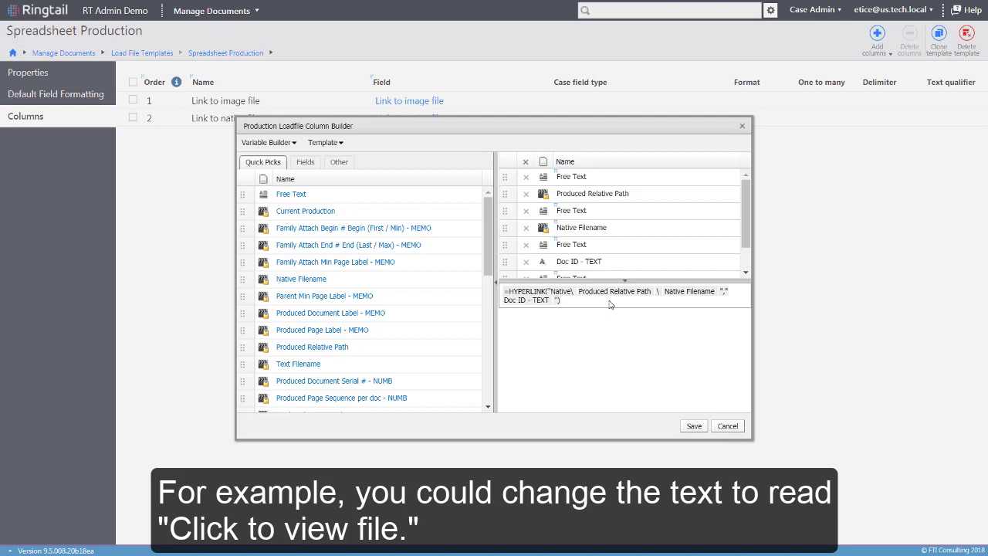
pyautogui.moveTo(644, 331)
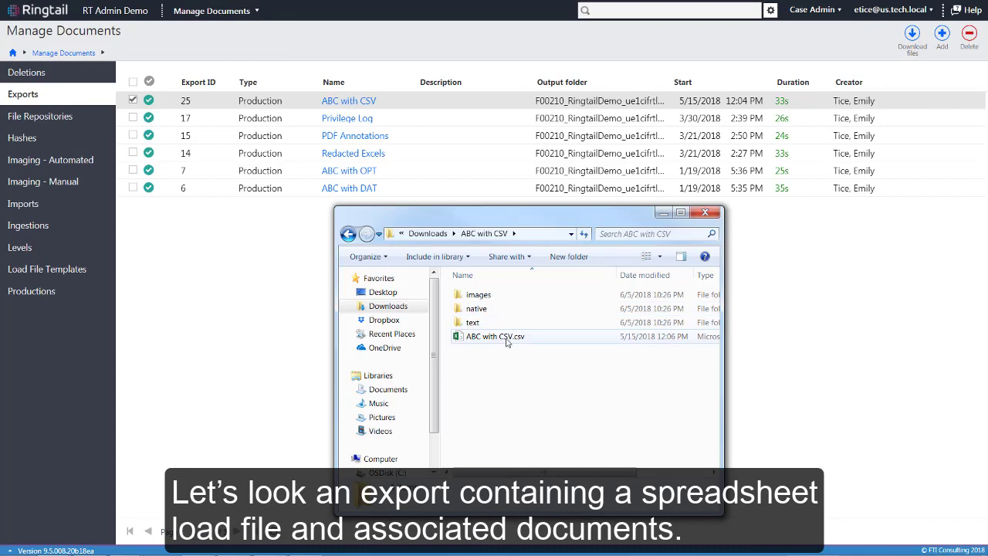
# Step: Open ABC with CSV.csv from the Downloads ABC with CSV folder in Excel
pyautogui.click(495, 337)
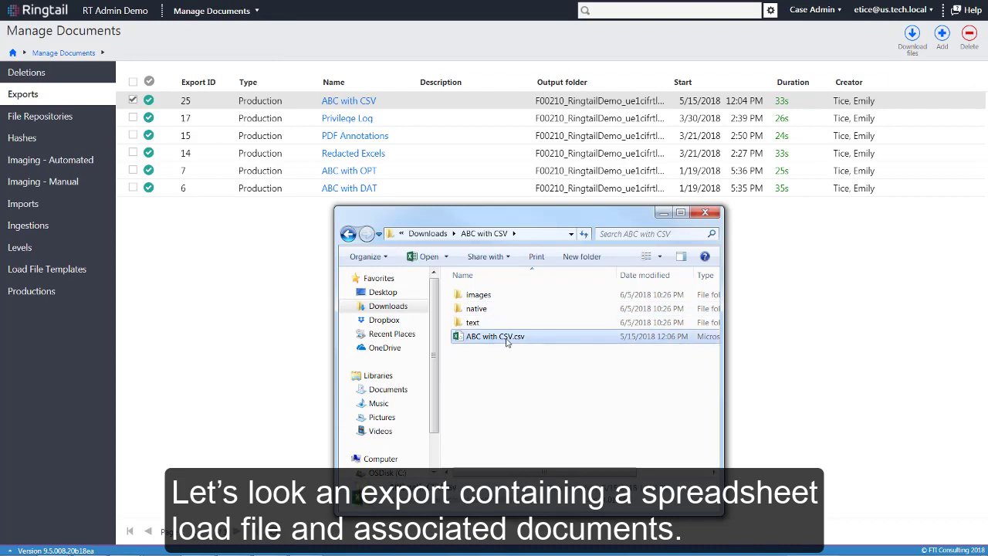
pyautogui.doubleClick(494, 337)
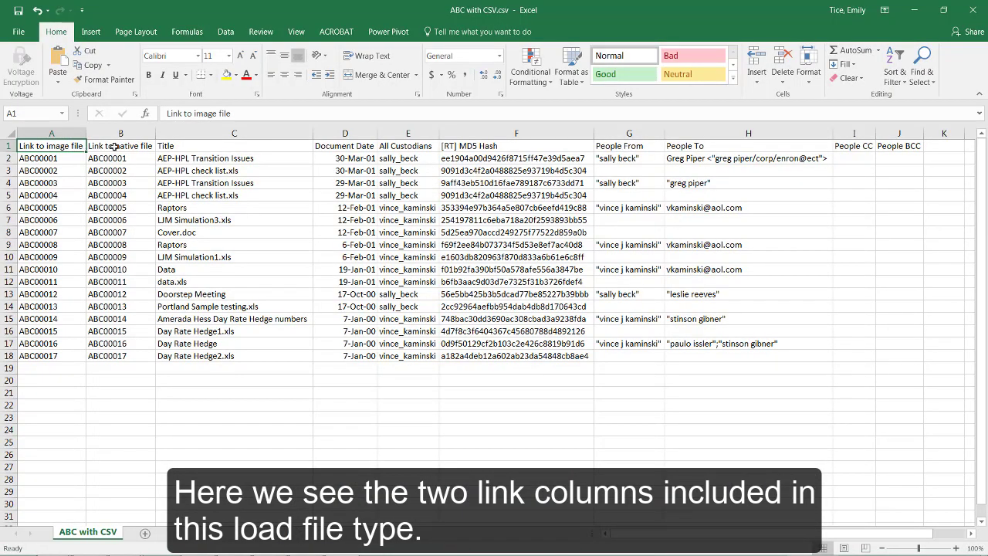
# Step: Follow the Link to image file and Link to native file hyperlinks to open the linked documents
pyautogui.click(120, 145)
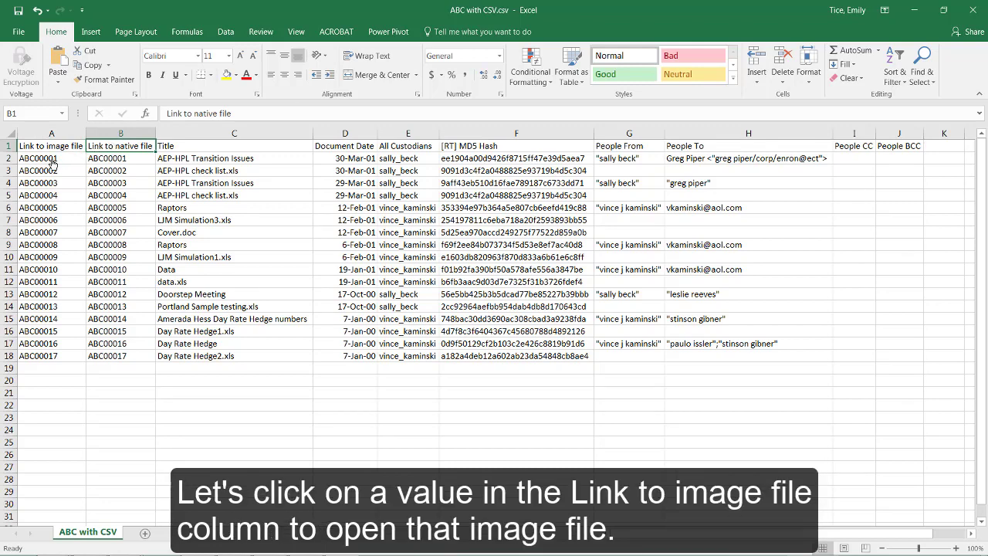
pyautogui.moveTo(37, 158)
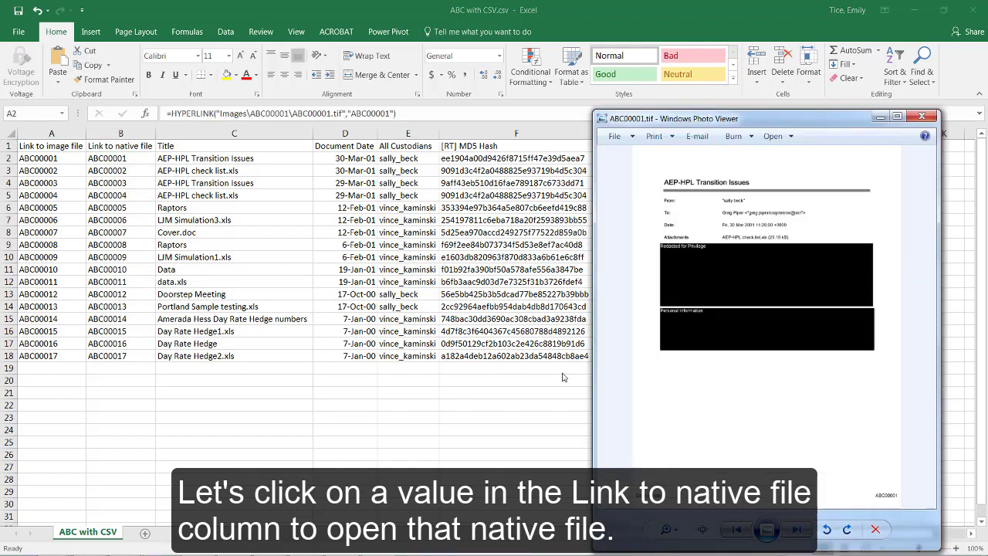
pyautogui.moveTo(625, 377)
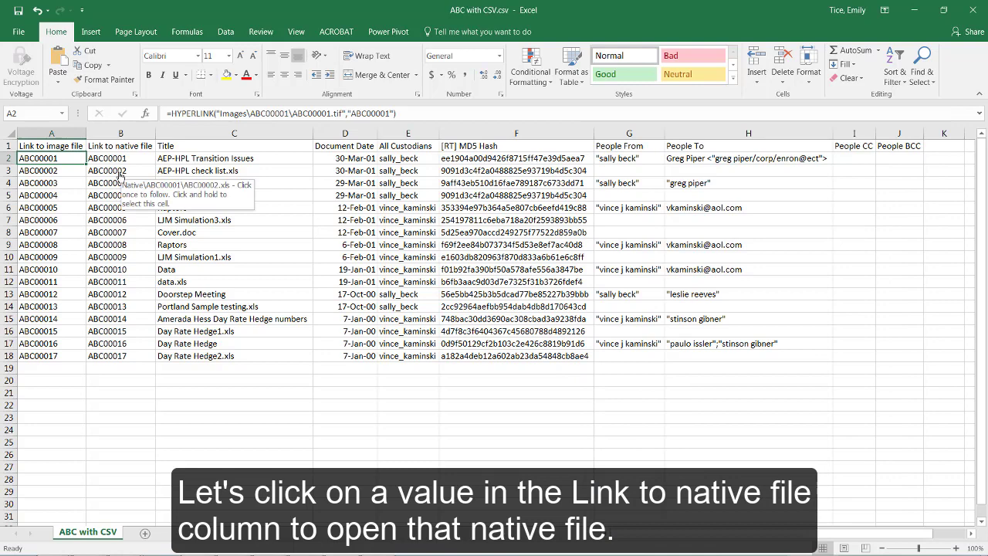
pyautogui.click(108, 170)
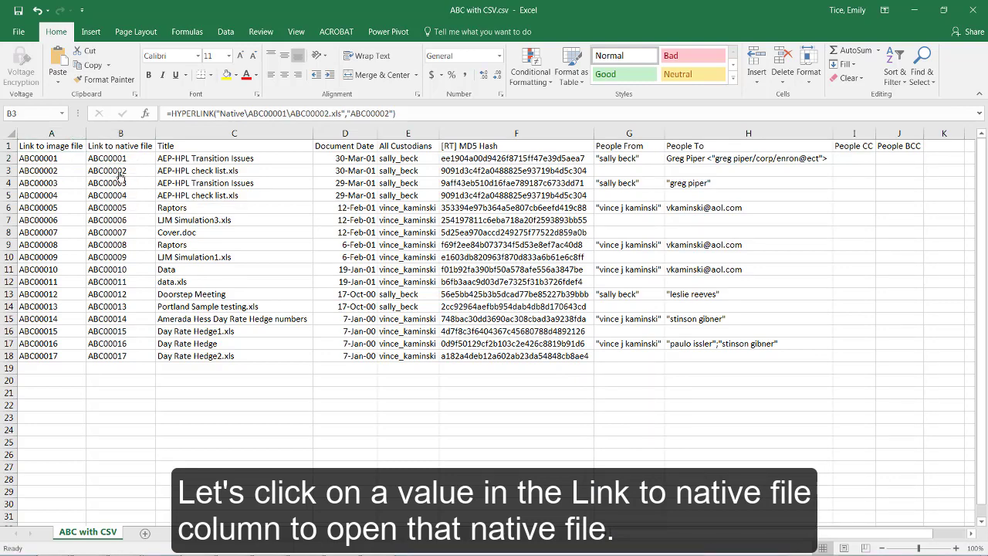
pyautogui.click(107, 170)
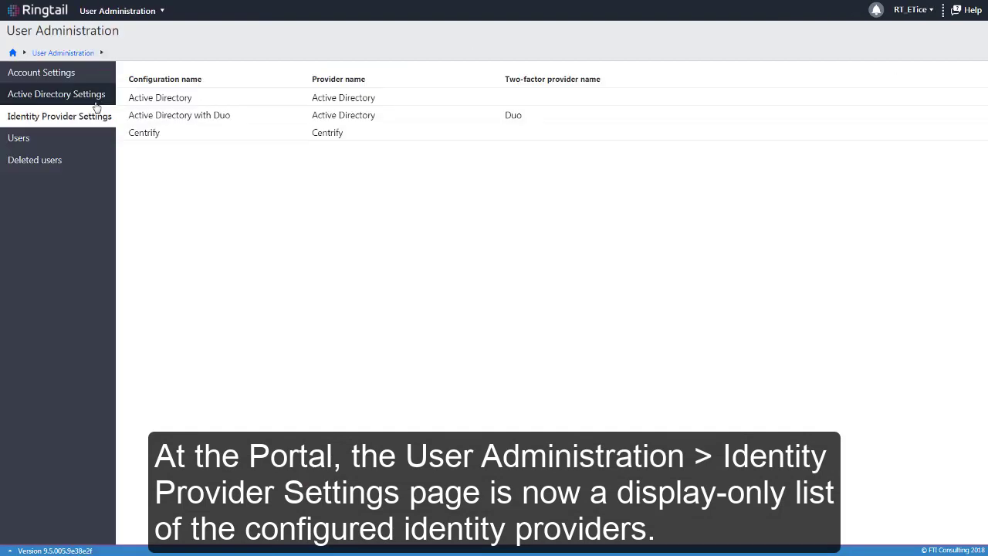
pyautogui.moveTo(148, 175)
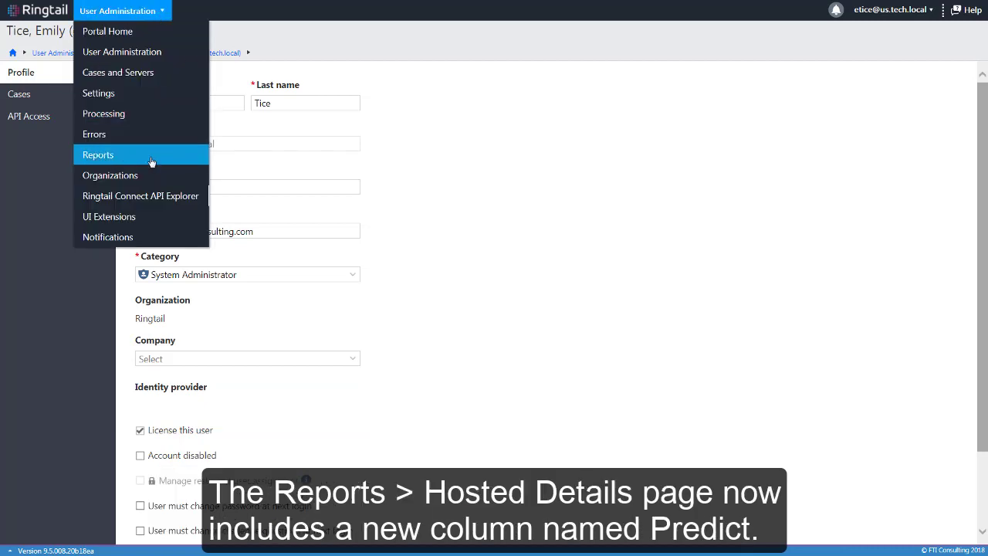
# Step: Open the portal Reports and show the Hosted Details report with its Predict column
pyautogui.click(99, 155)
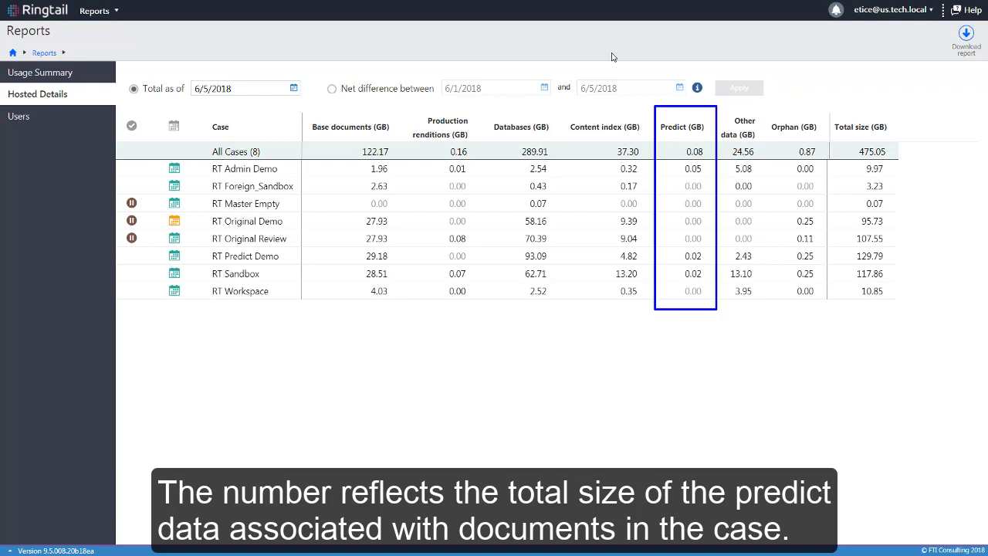
pyautogui.click(861, 126)
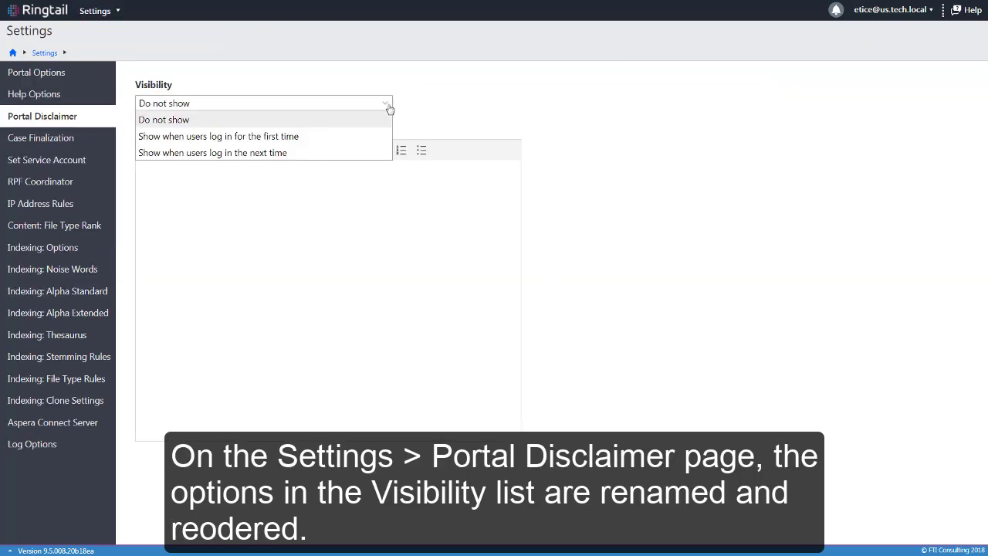
# Step: Keep the disclaimer at Do not show, review Log Options, and go to Cases and Servers administration
pyautogui.click(164, 119)
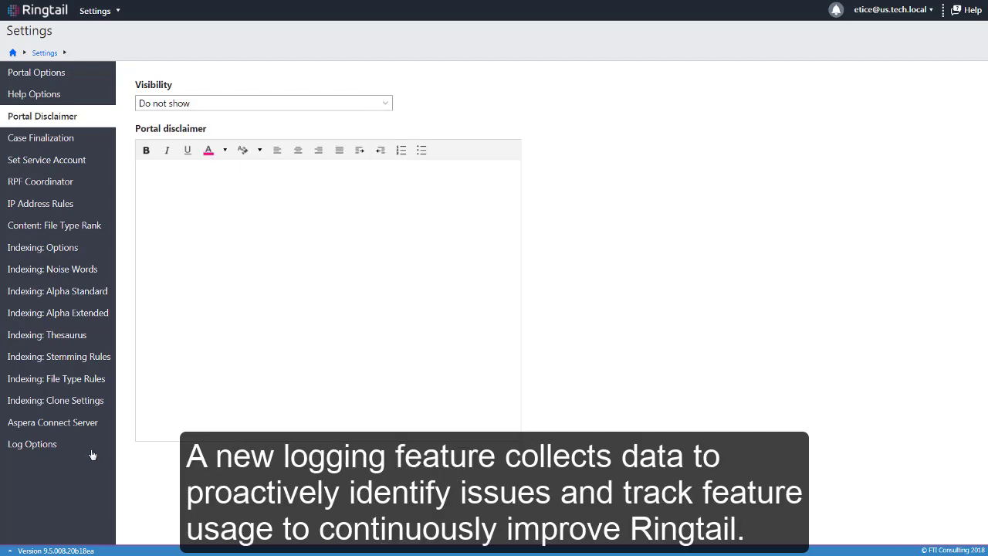
pyautogui.click(33, 443)
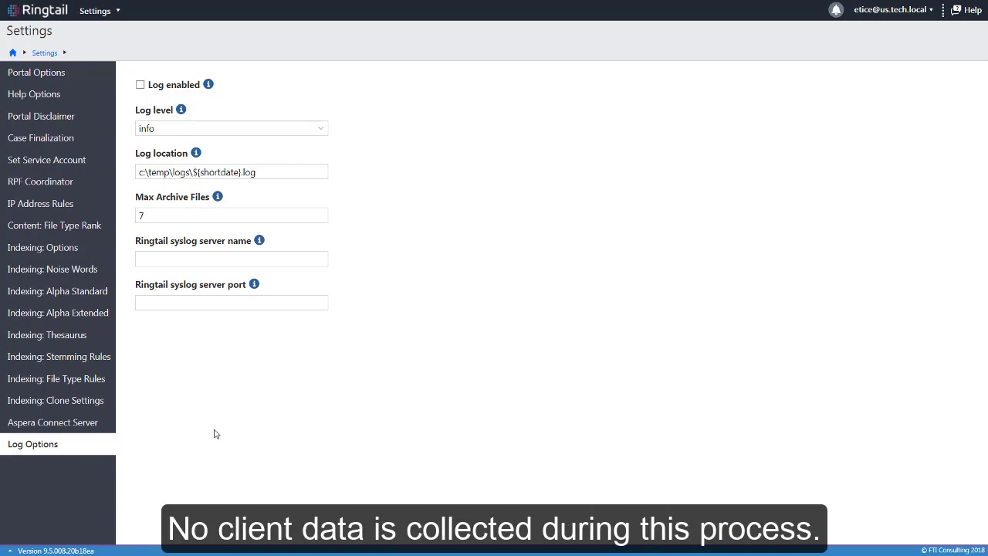
pyautogui.click(94, 9)
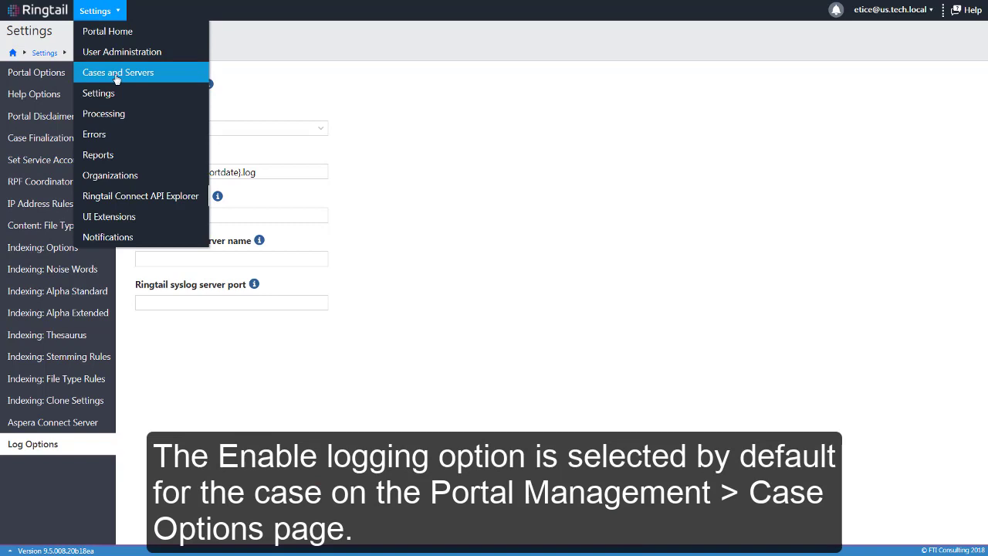
pyautogui.click(117, 72)
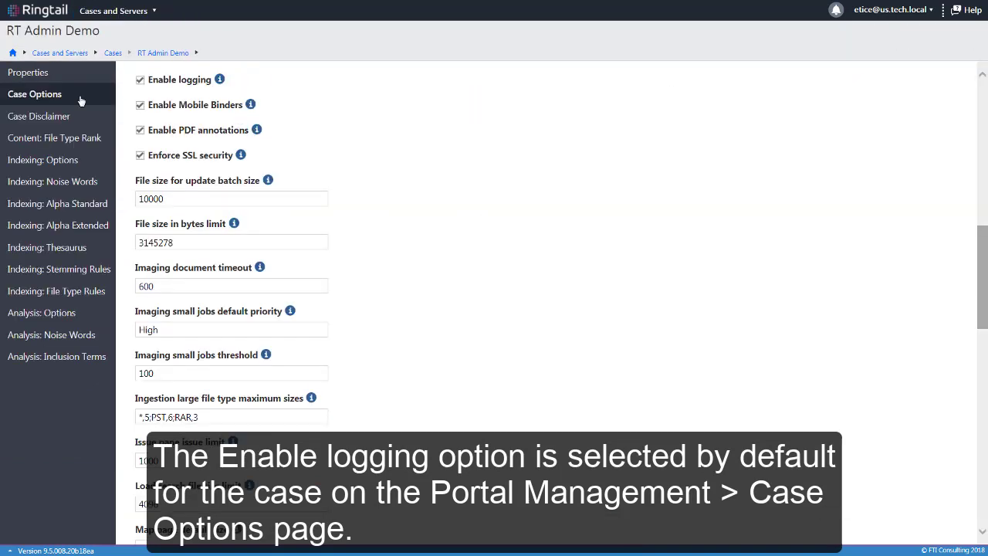